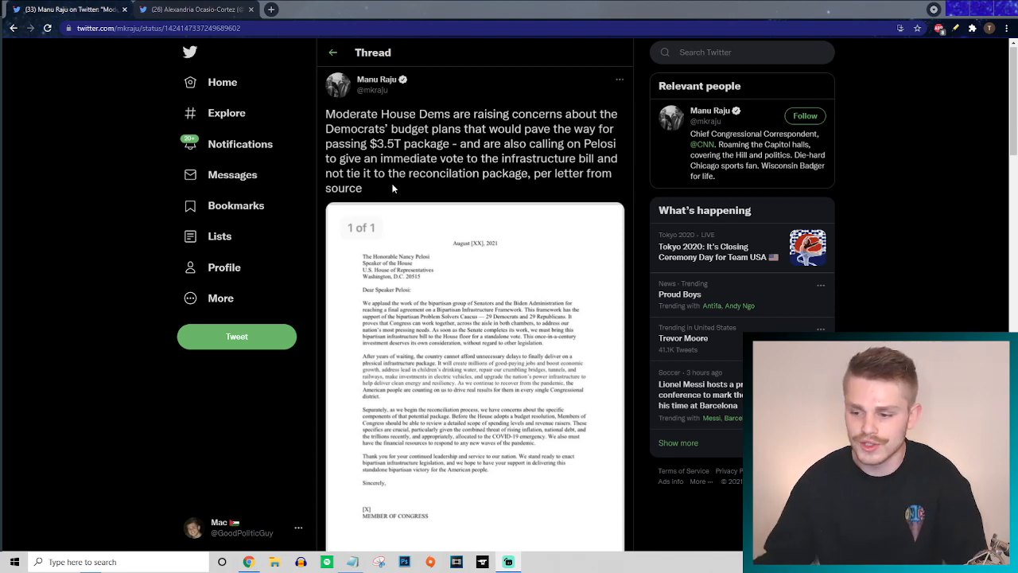
Bring the full attached letter to Speaker Pelosi into view below Manu Raju's tweet.
scroll(down, 3)
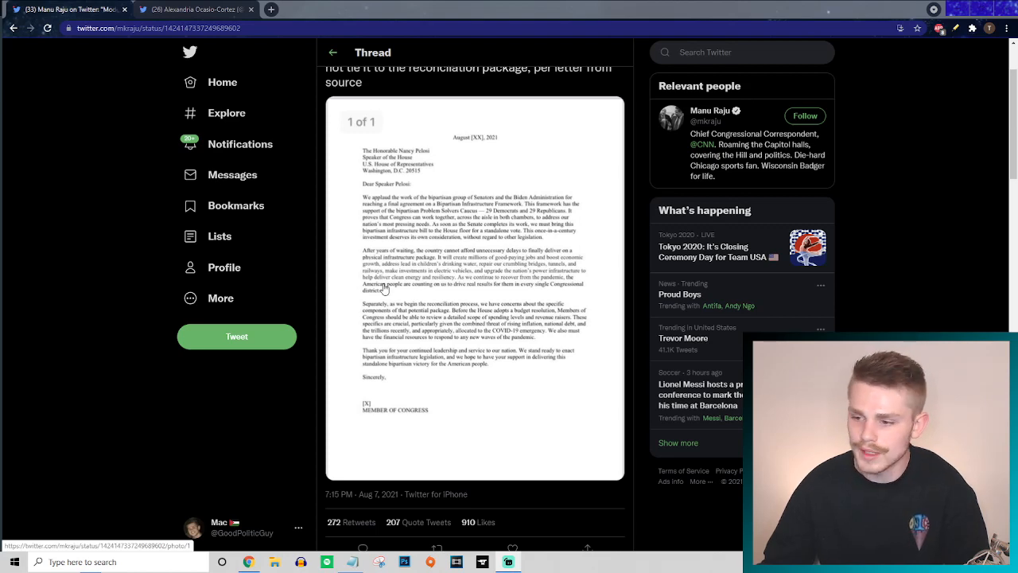
View the letter to Speaker Pelosi full-size in Twitter's image viewer.
click(474, 286)
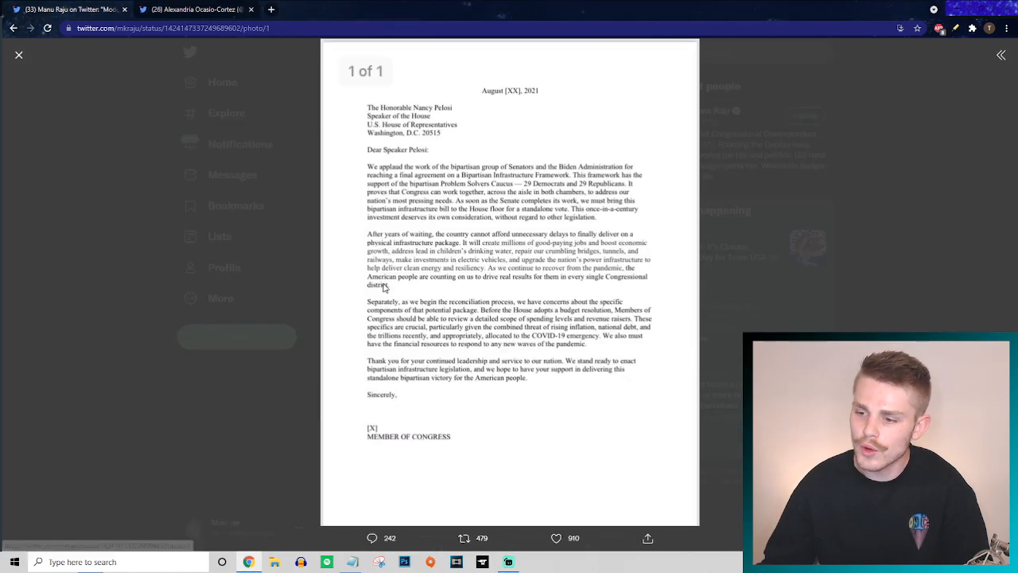
mouse_move(378, 175)
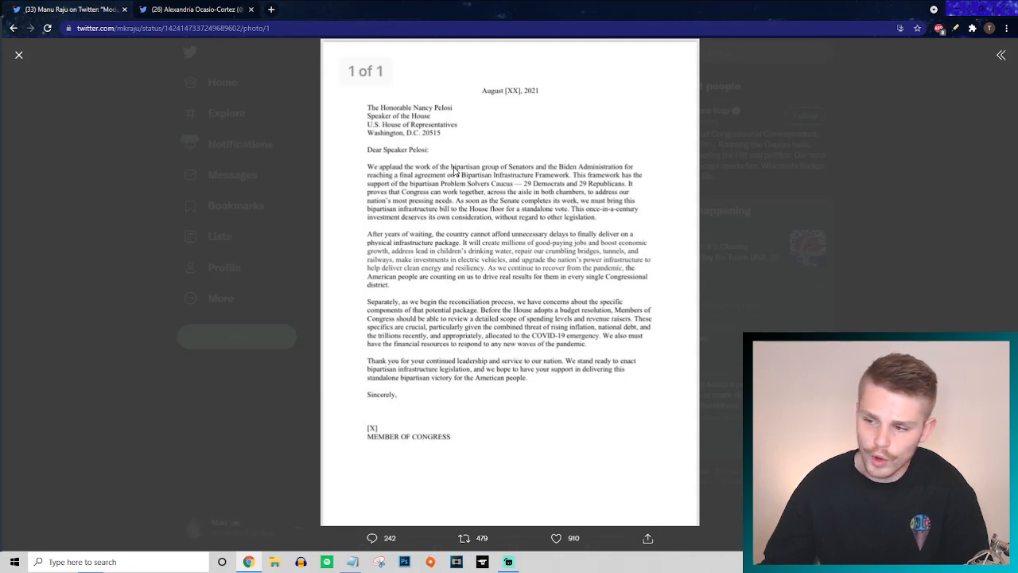
mouse_move(417, 188)
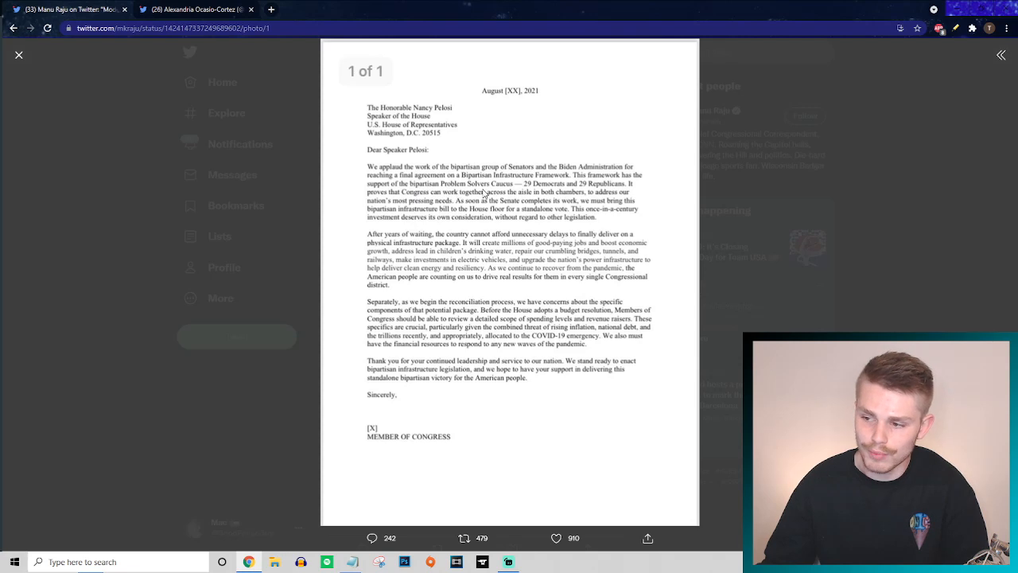
mouse_move(518, 188)
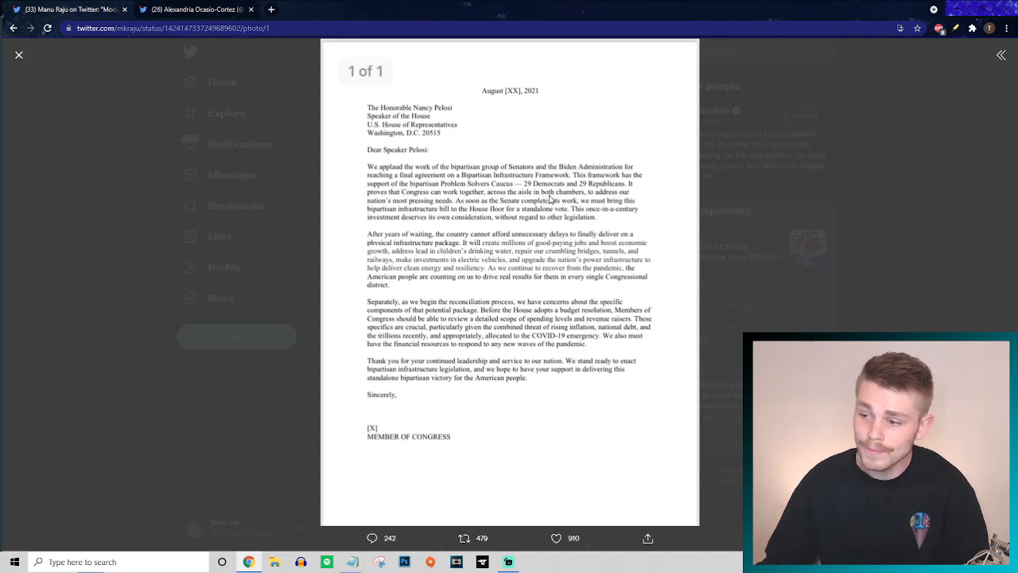
mouse_move(417, 207)
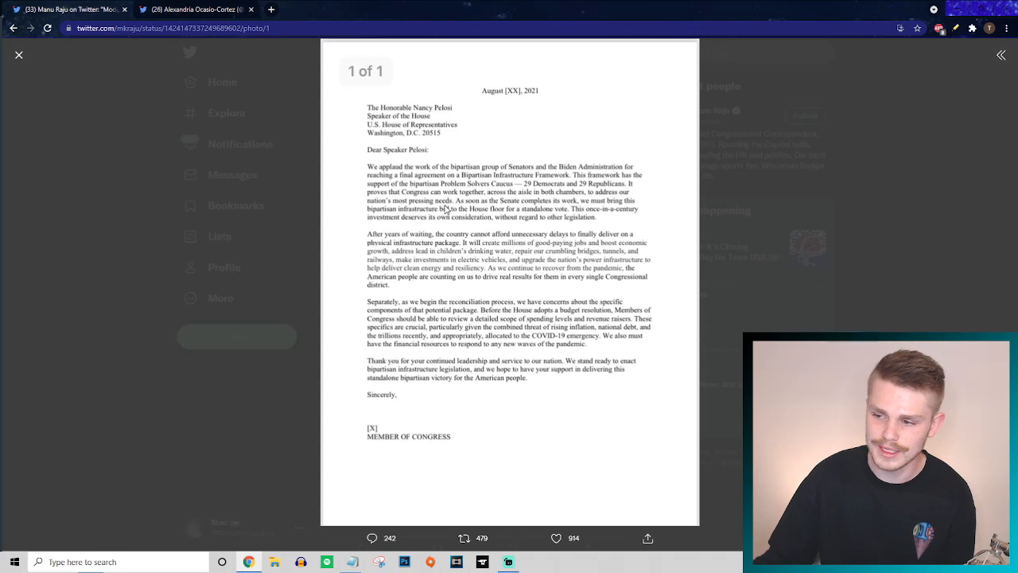
mouse_move(573, 205)
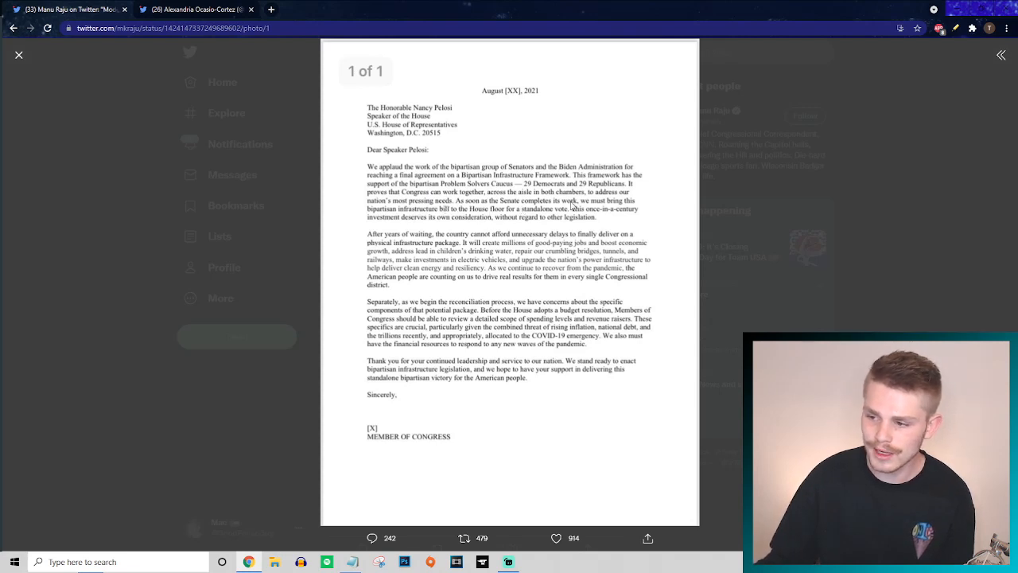
mouse_move(426, 216)
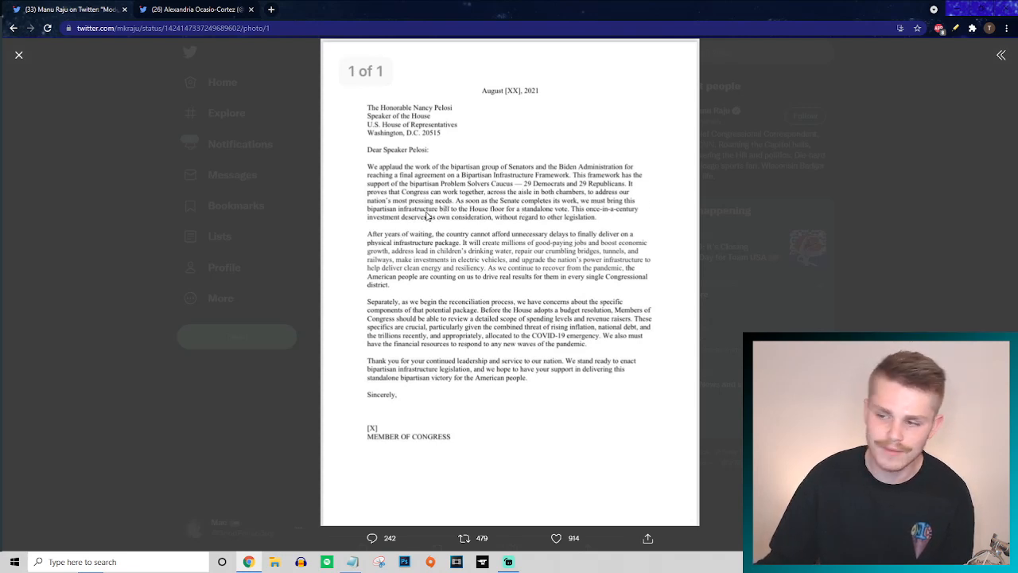
mouse_move(534, 221)
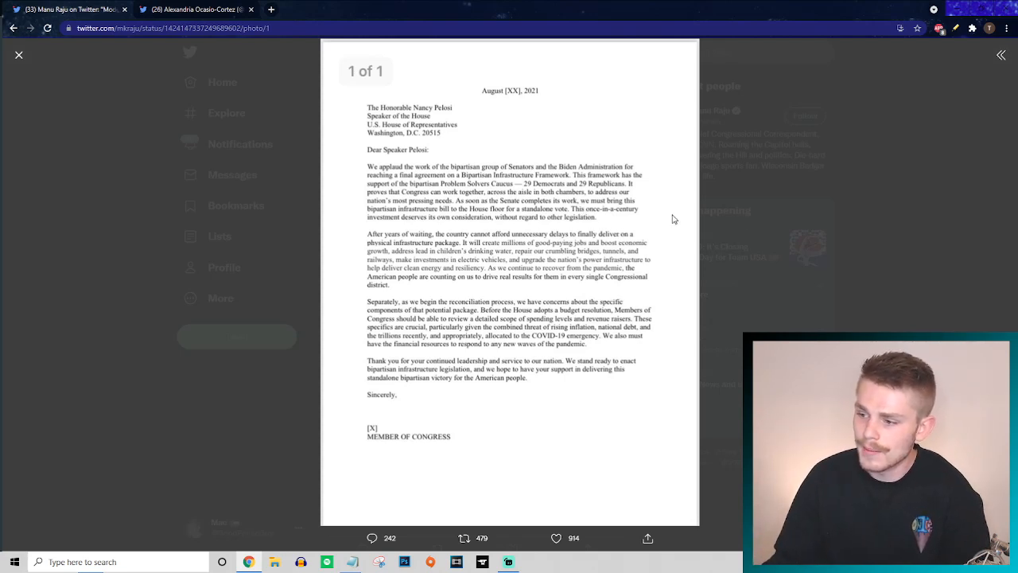
mouse_move(385, 226)
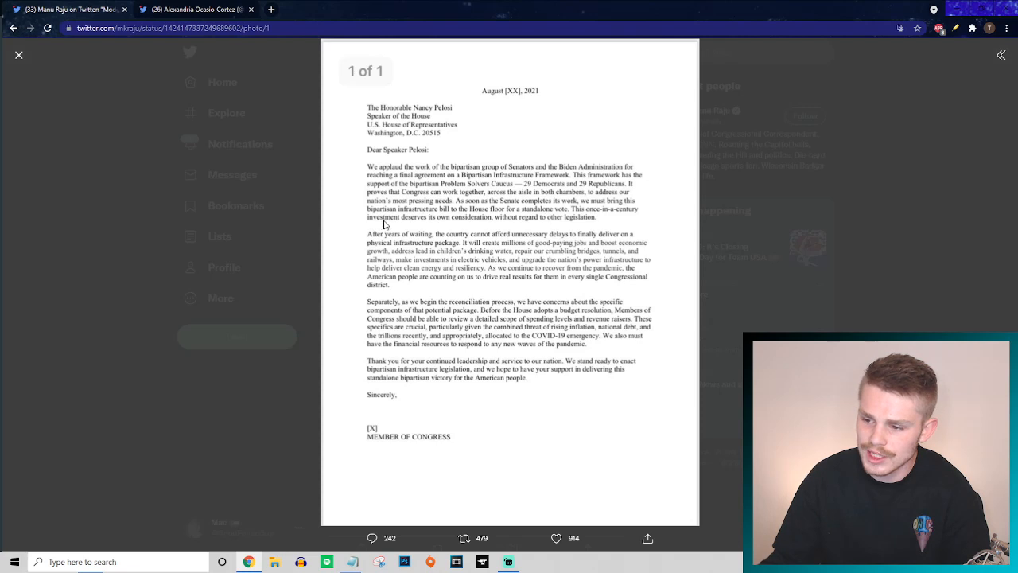
mouse_move(504, 239)
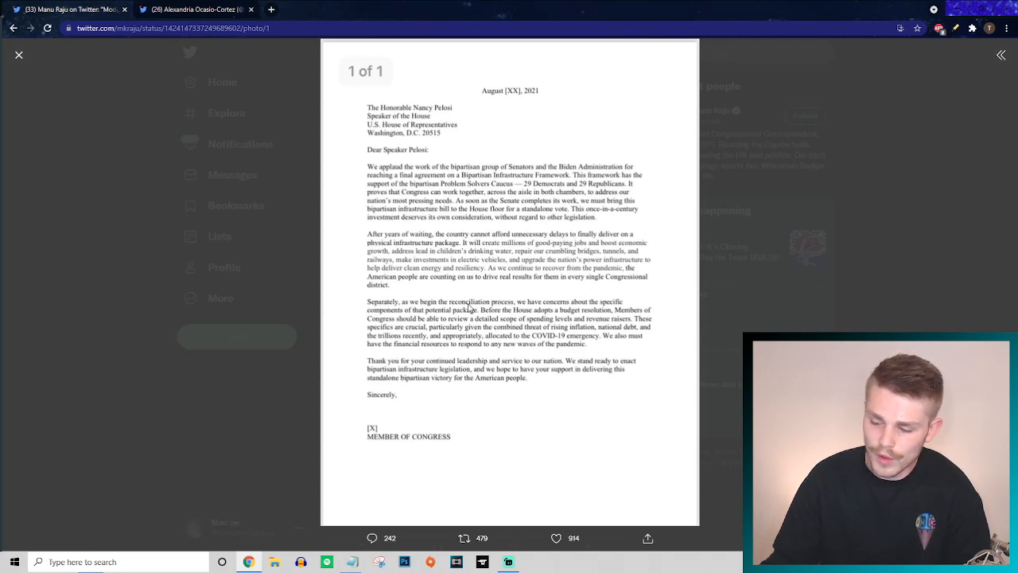
mouse_move(452, 333)
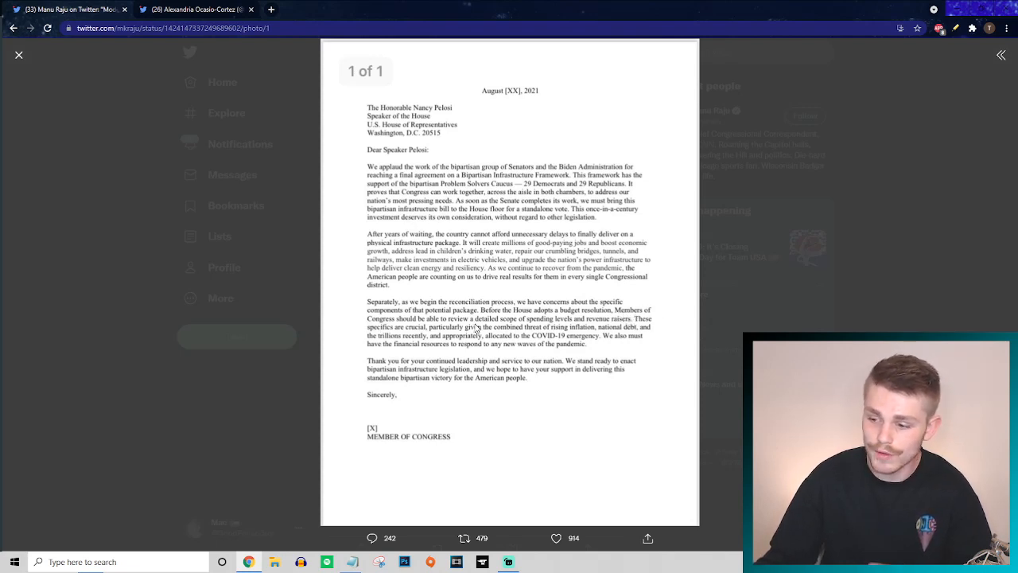
mouse_move(614, 333)
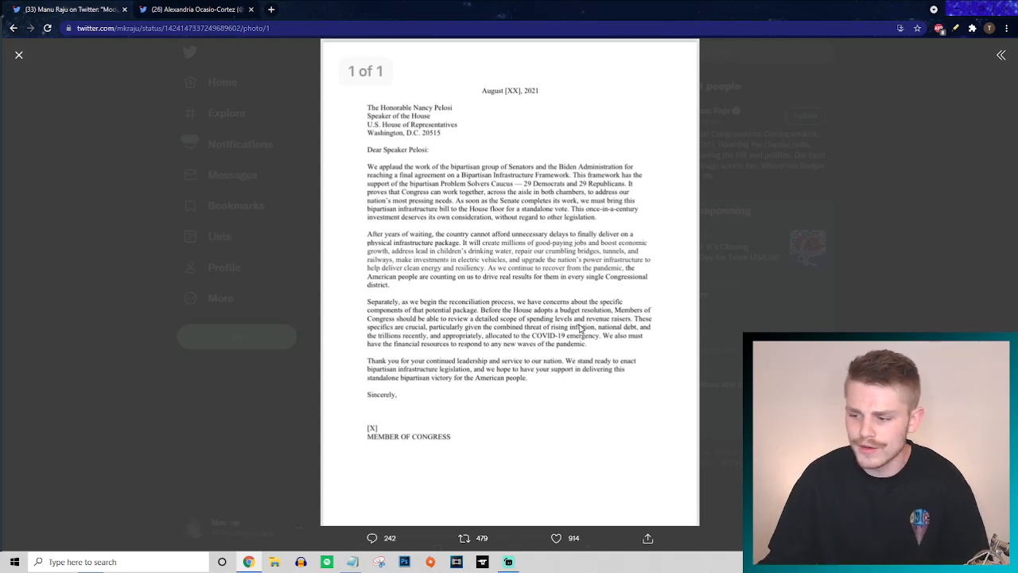
mouse_move(599, 223)
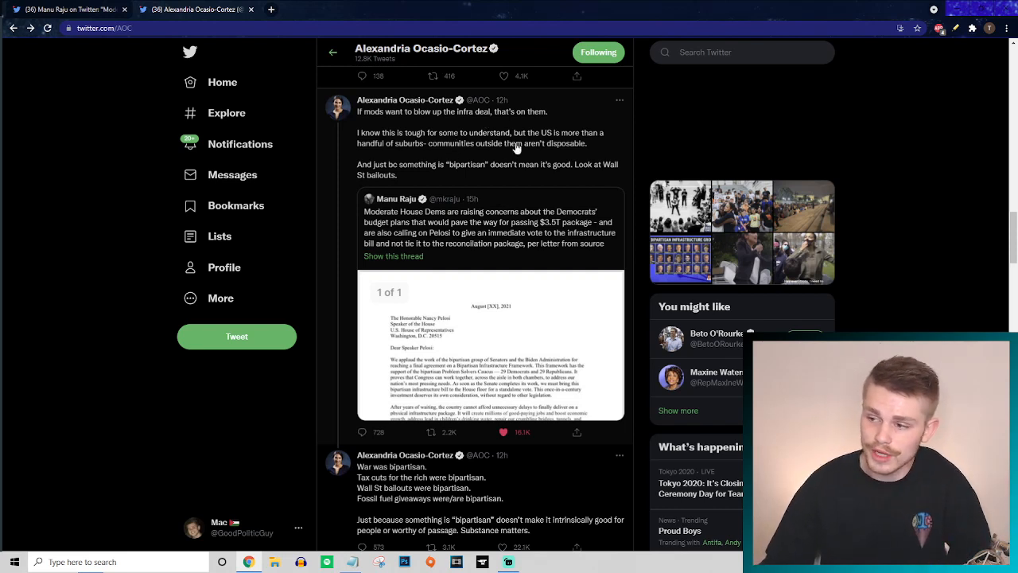
mouse_move(432, 159)
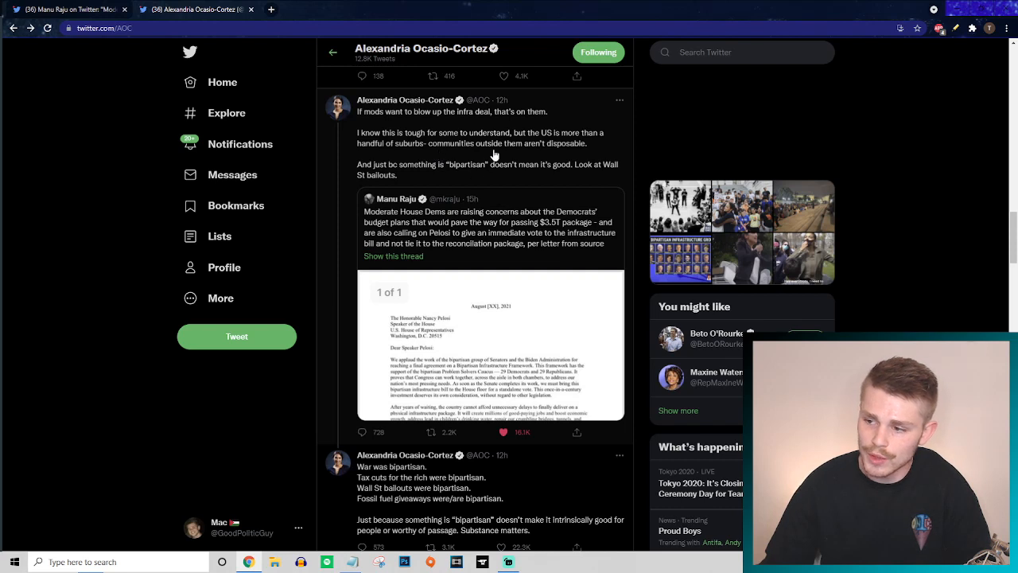
mouse_move(563, 164)
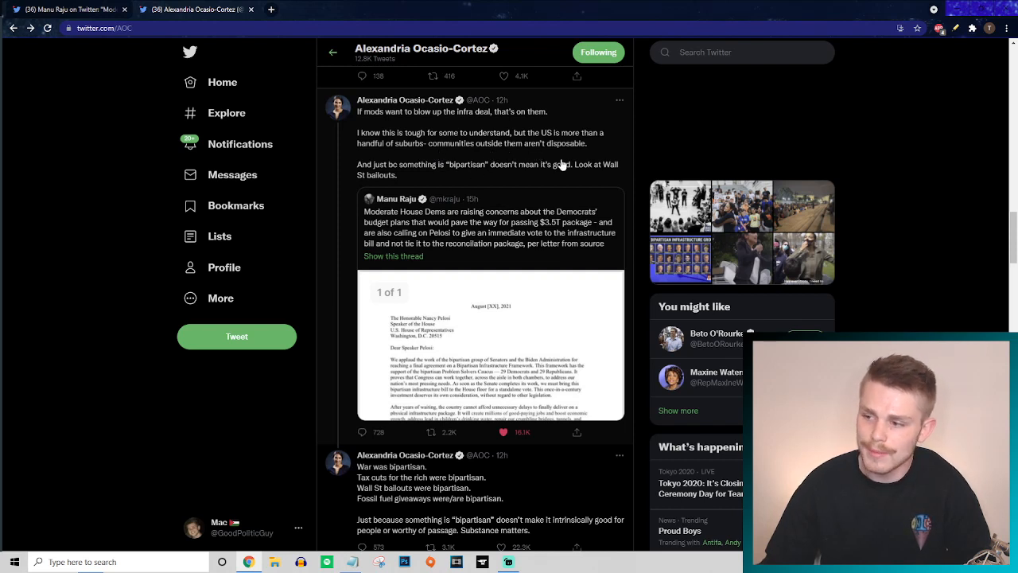
mouse_move(454, 173)
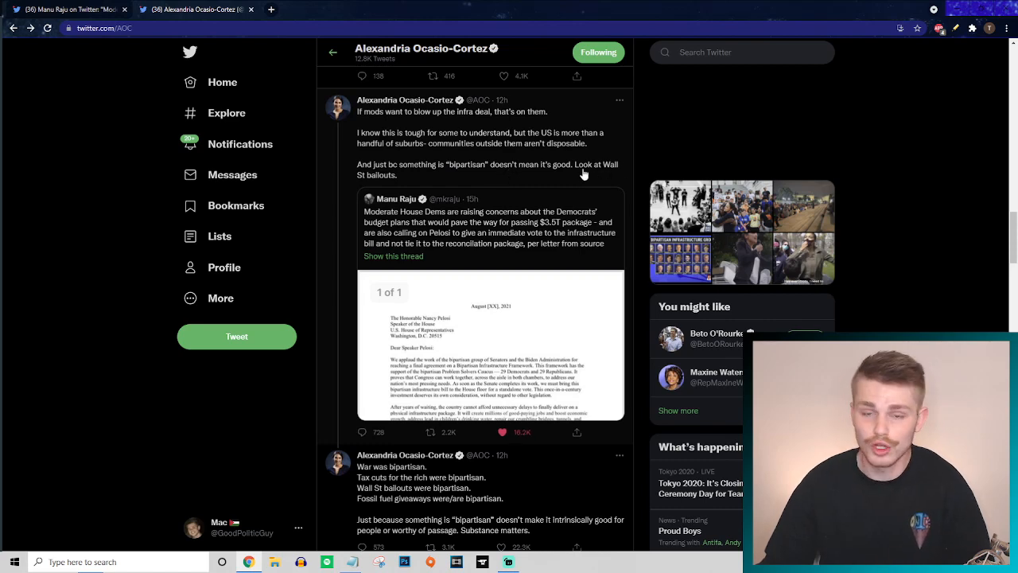
Browse AOC's profile to her retweet of Mondaire Jones replying "No." to the letter tweet.
scroll(down, 3)
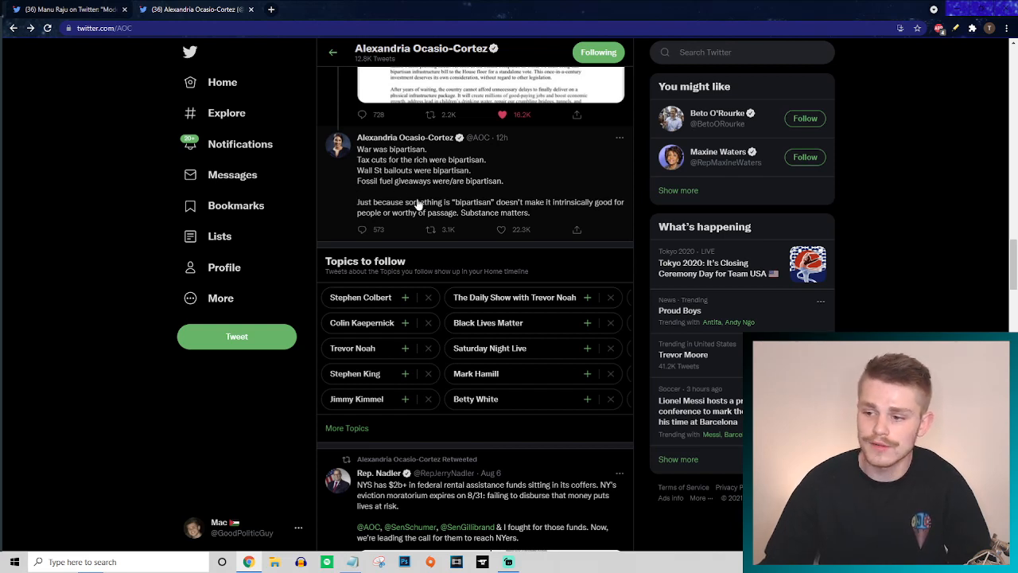
mouse_move(517, 189)
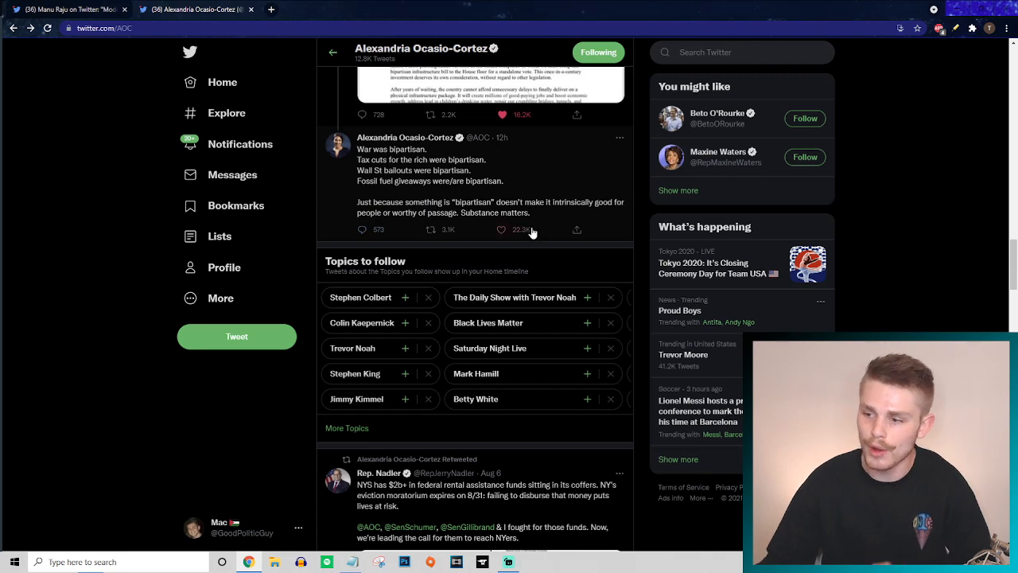
click(501, 229)
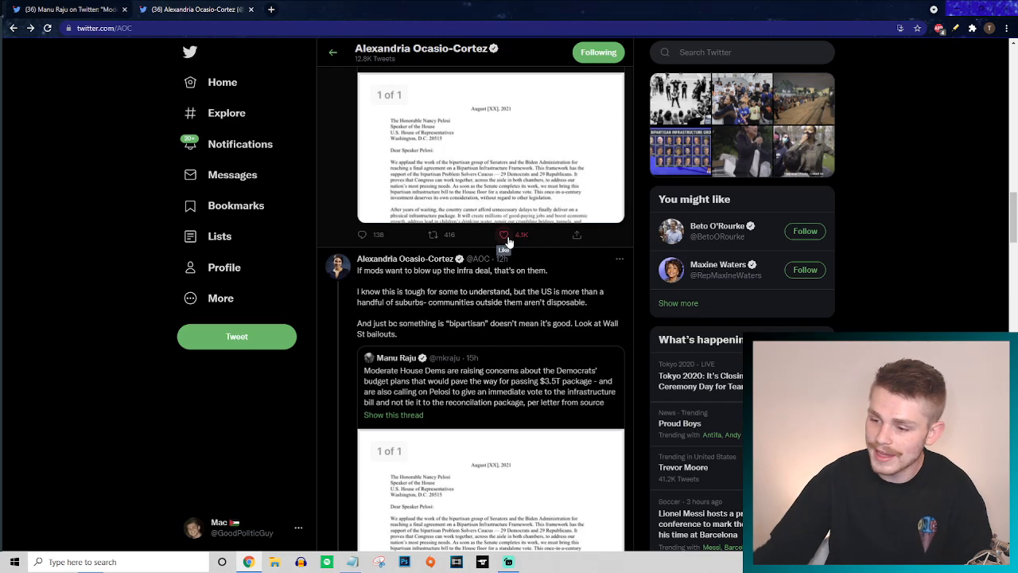
scroll(down, 3)
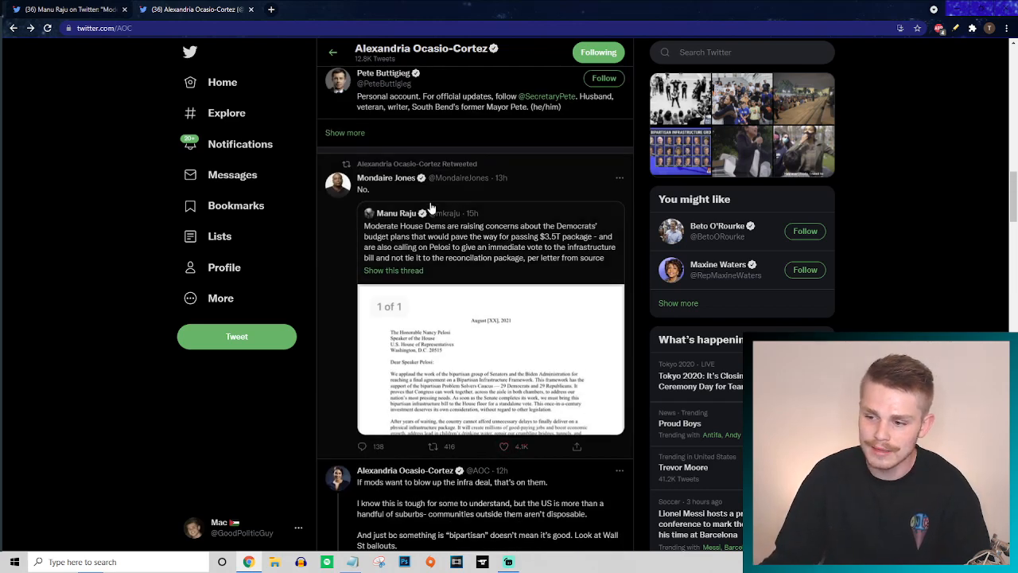